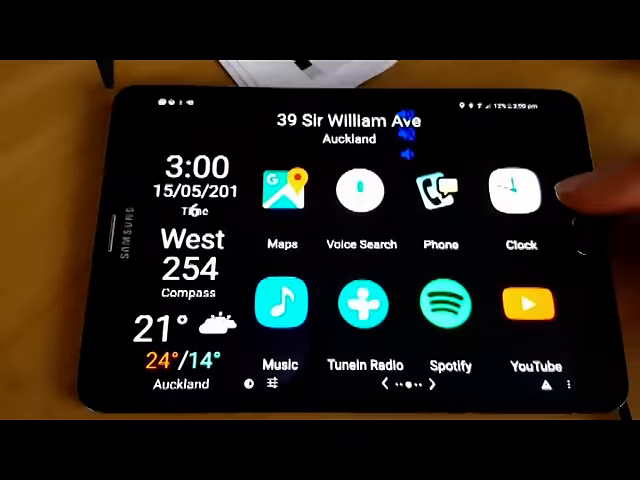
Swipe to the shortcuts page with Exit CarHome, Gravity Screen, Settings, SideSync and My Files.
click(280, 192)
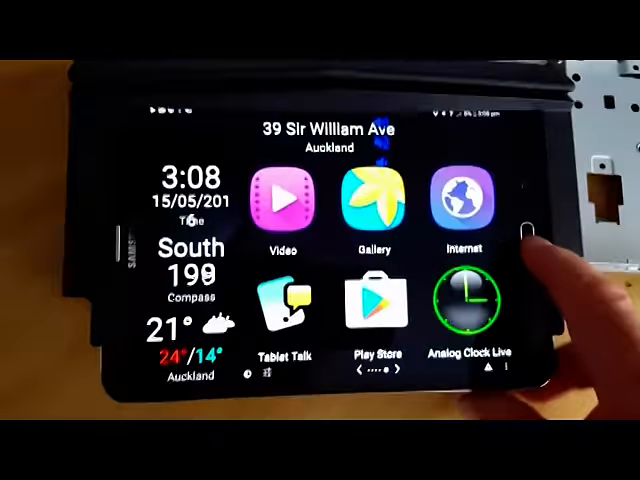
scroll(left, 3)
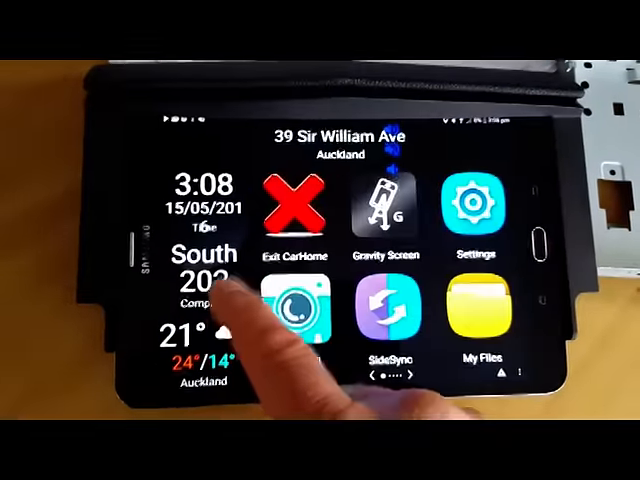